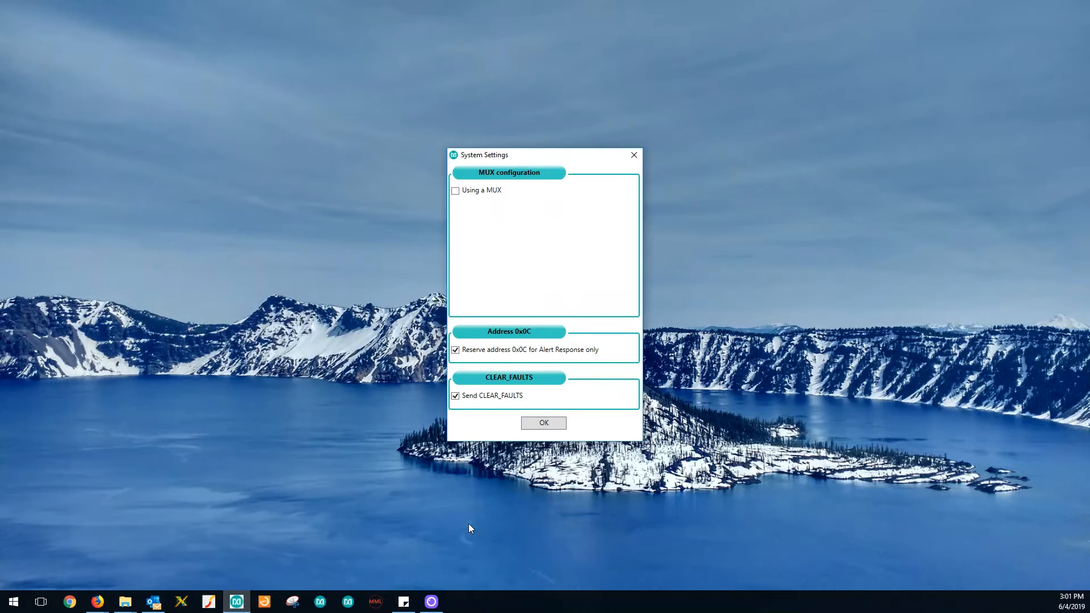
- Accept the System Settings so the dashboard loads the MAX20796 at 0x11 with live plots
left_click(543, 422)
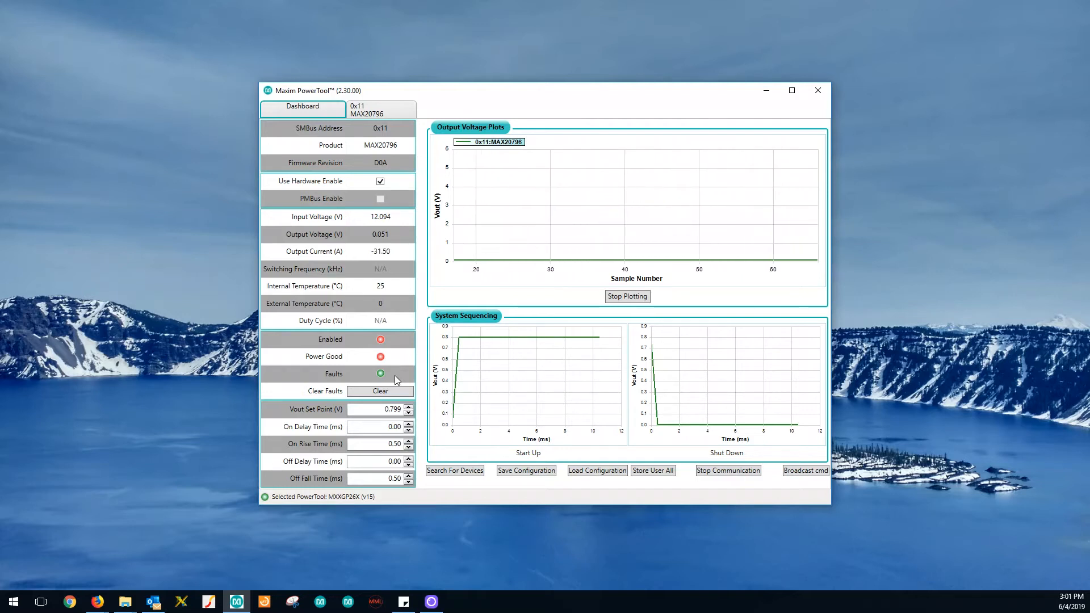